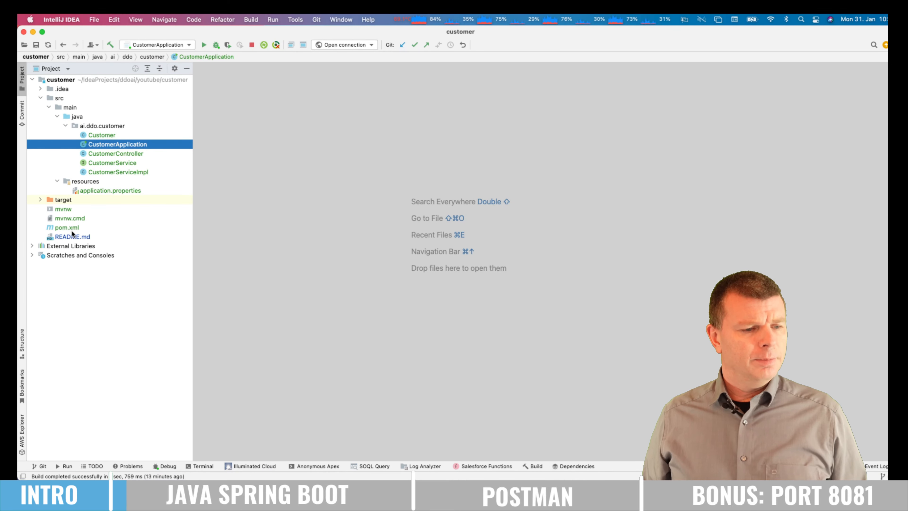
Open pom.xml and scroll through its parent, dependencies and build plugin sections.
{"action": "double_click", "coordinate": [64, 227]}
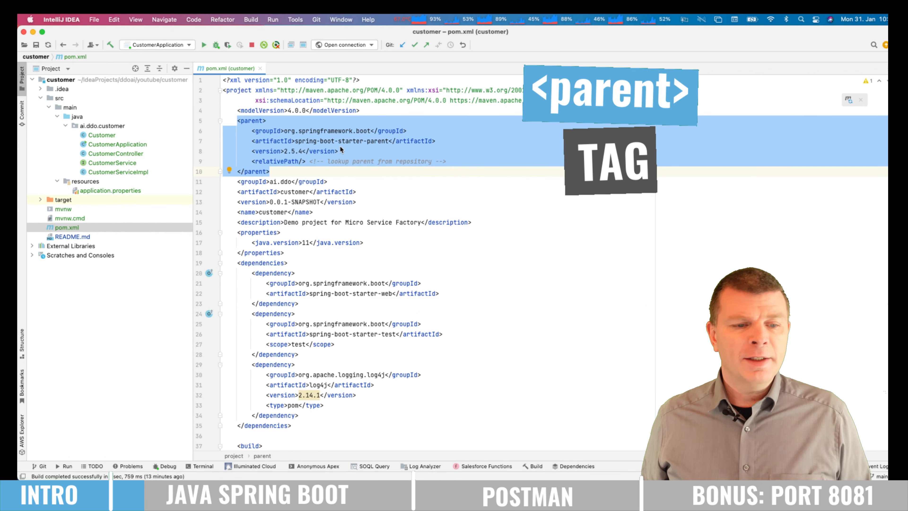
{"action": "left_click", "coordinate": [301, 141]}
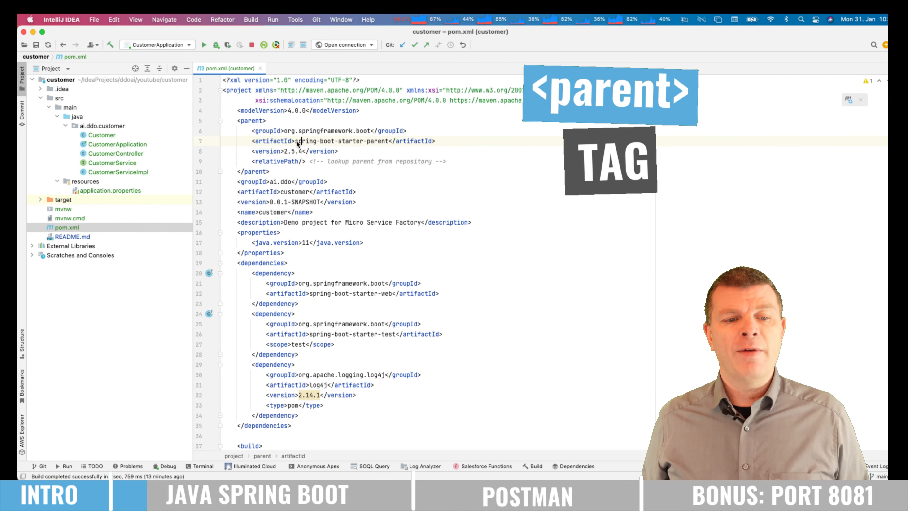
{"action": "double_click", "coordinate": [343, 141]}
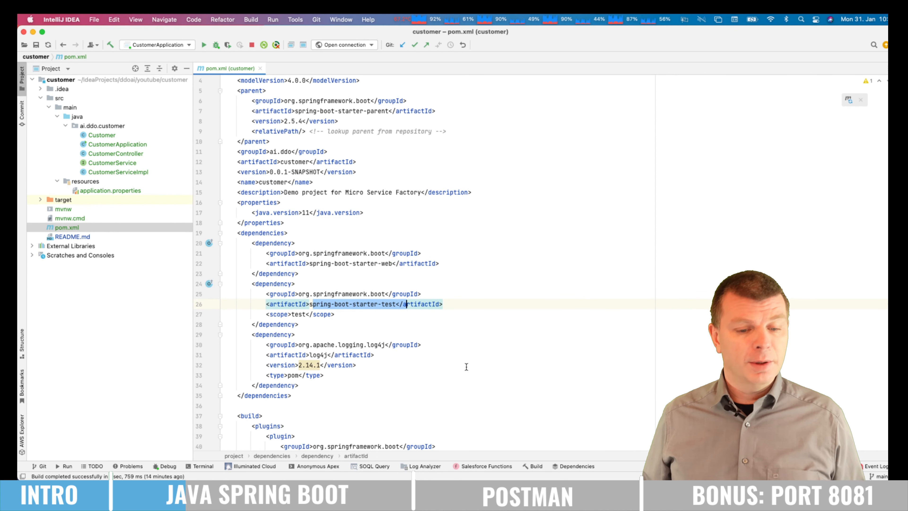
{"action": "scroll", "scroll_direction": "down", "scroll_amount": 3}
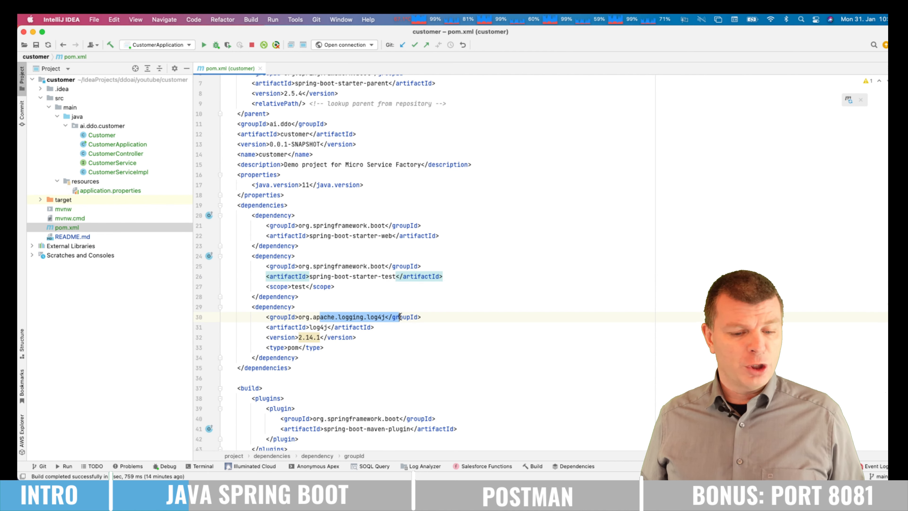
{"action": "scroll", "scroll_direction": "down", "scroll_amount": 3}
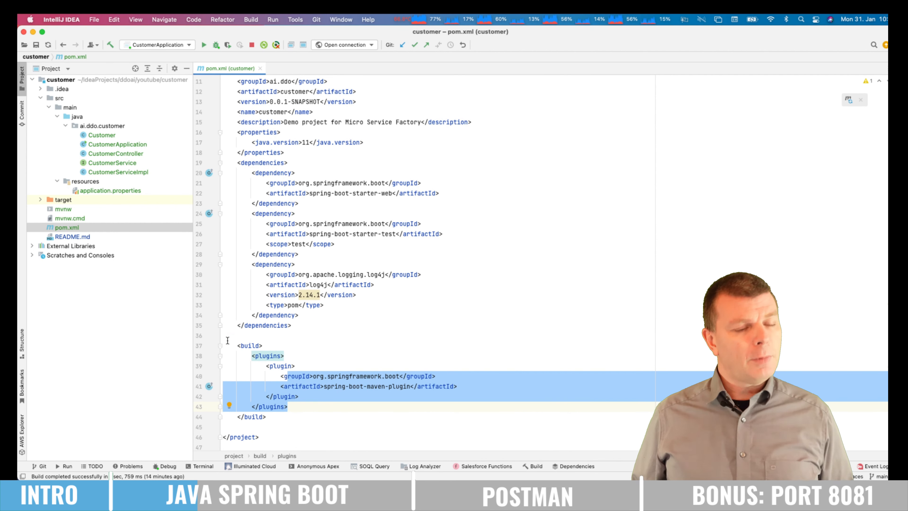
Open CustomerApplication.java, then CustomerController.java with its CRUD endpoints.
{"action": "left_click", "coordinate": [116, 143]}
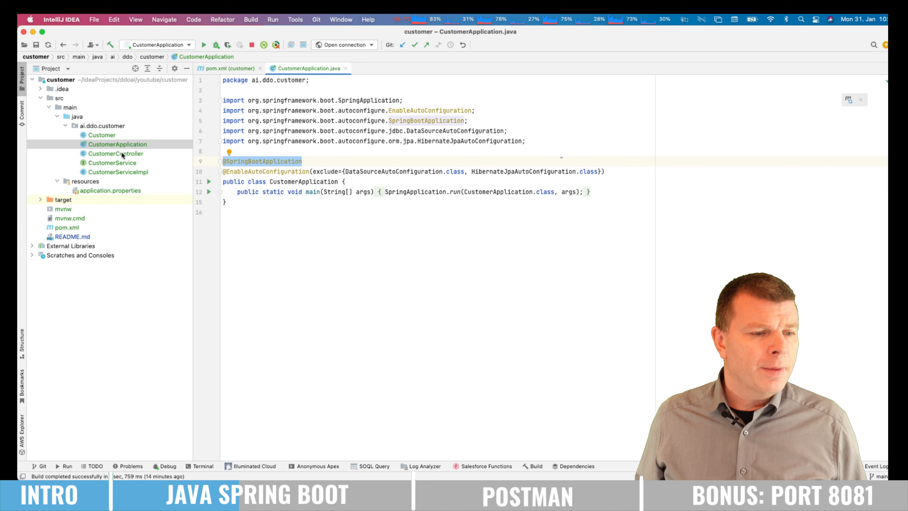
{"action": "left_click", "coordinate": [115, 153]}
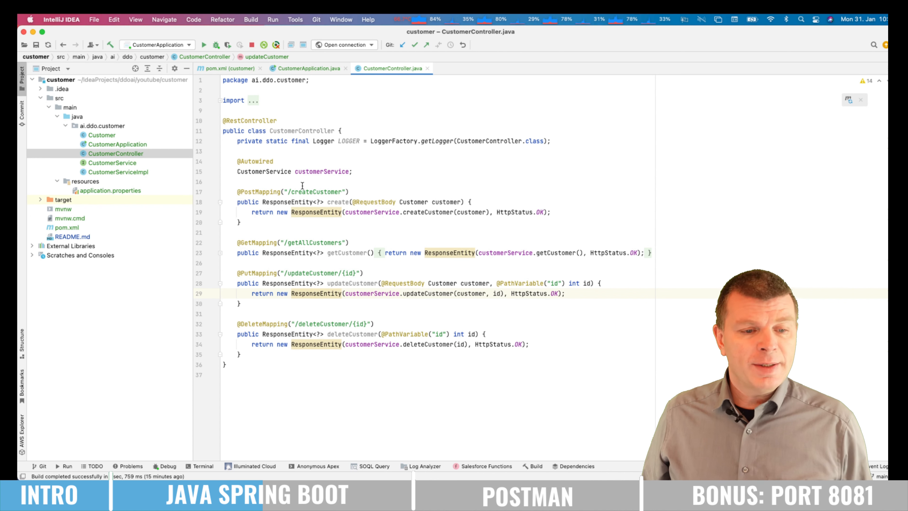
Review the controller's create method, then open the Customer model class.
{"action": "left_click", "coordinate": [255, 191]}
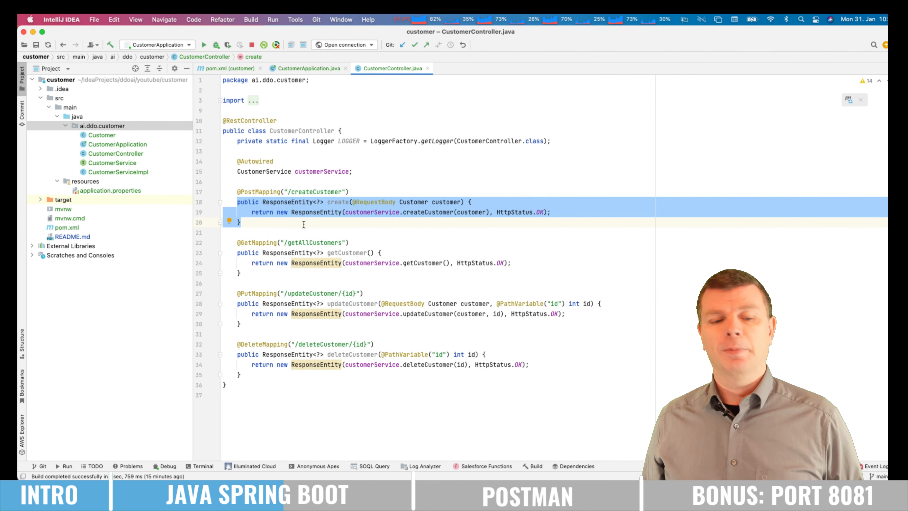
{"action": "left_click", "coordinate": [247, 243]}
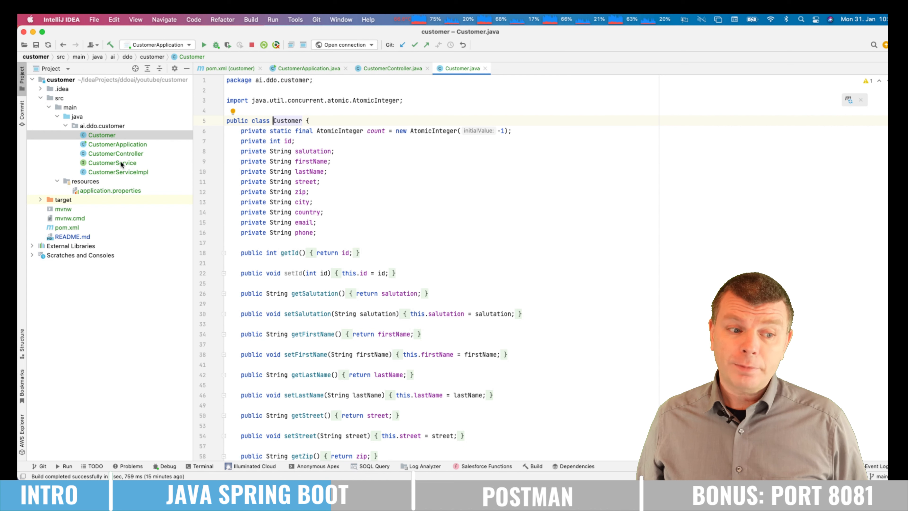
Open CustomerService and highlight createCustomer and the customerDTO usages.
{"action": "left_click", "coordinate": [112, 163]}
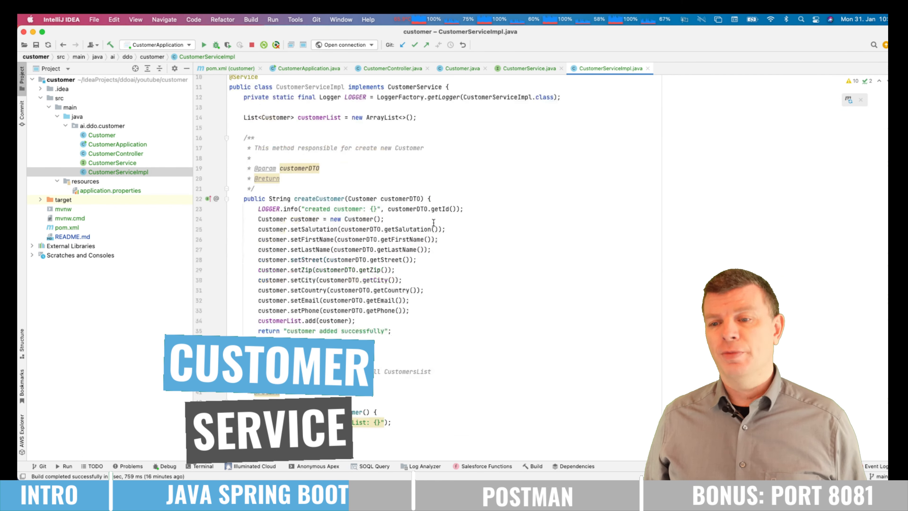
{"action": "scroll", "scroll_direction": "down", "scroll_amount": 3}
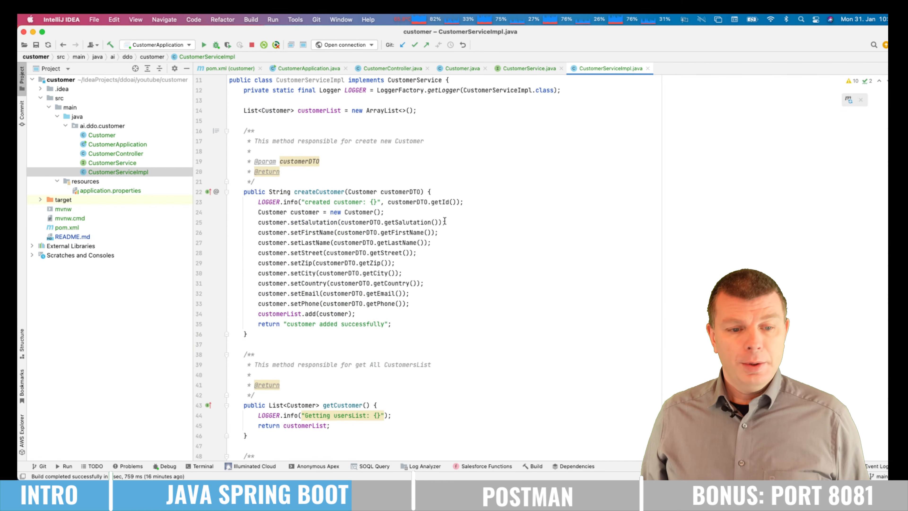
{"action": "double_click", "coordinate": [318, 191]}
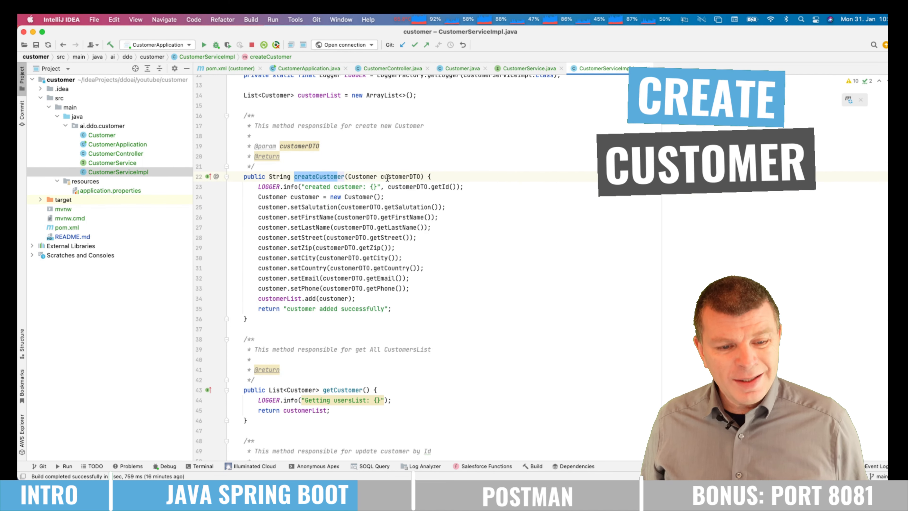
{"action": "left_click", "coordinate": [398, 176]}
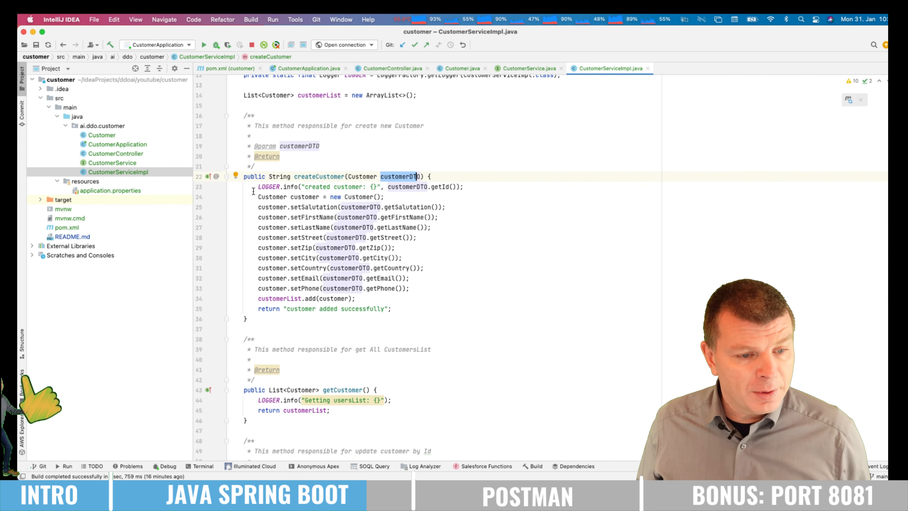
{"action": "left_click", "coordinate": [295, 196]}
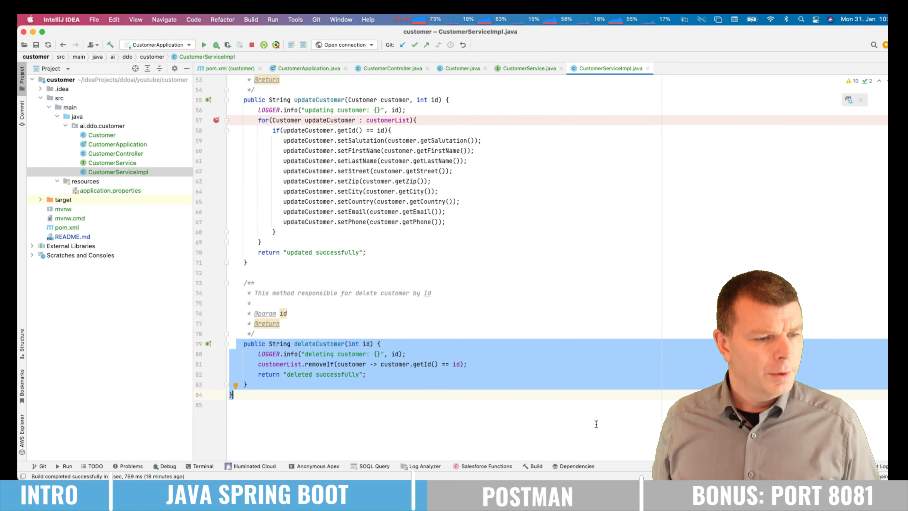
Run CustomerApplication.main(), choosing Stop and Rerun for the running instance.
{"action": "left_click", "coordinate": [116, 145]}
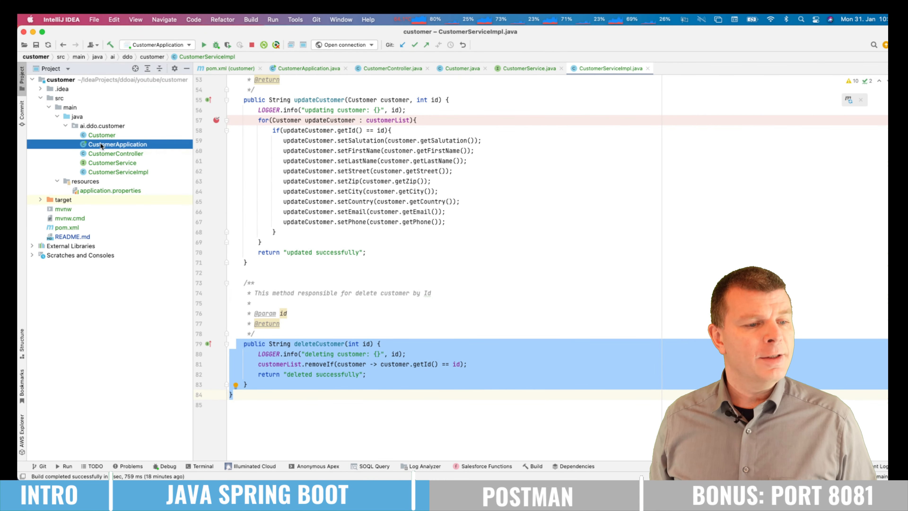
{"action": "right_click", "coordinate": [116, 144]}
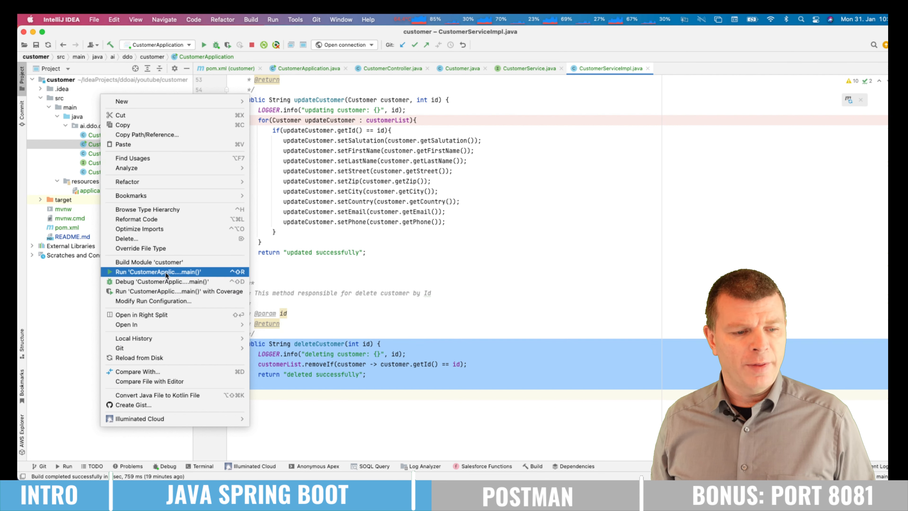
{"action": "left_click", "coordinate": [156, 271]}
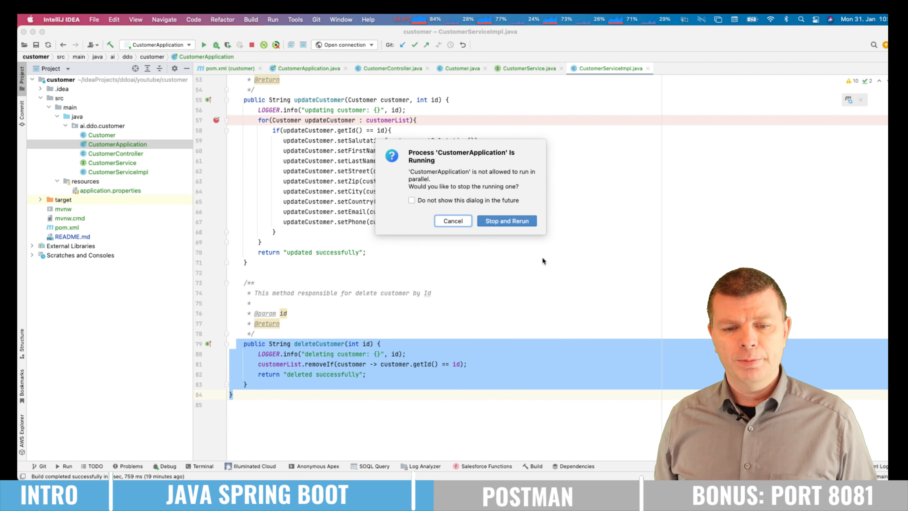
{"action": "left_click", "coordinate": [506, 221]}
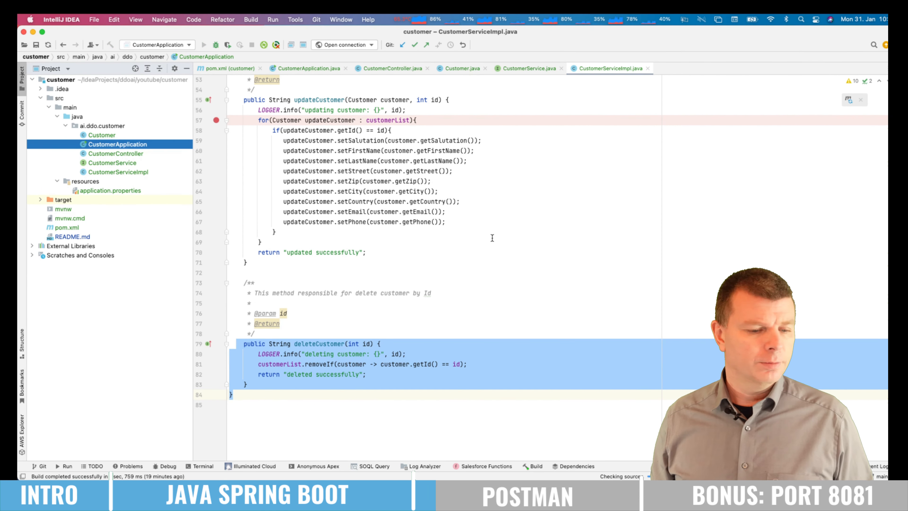
{"action": "left_click", "coordinate": [203, 44]}
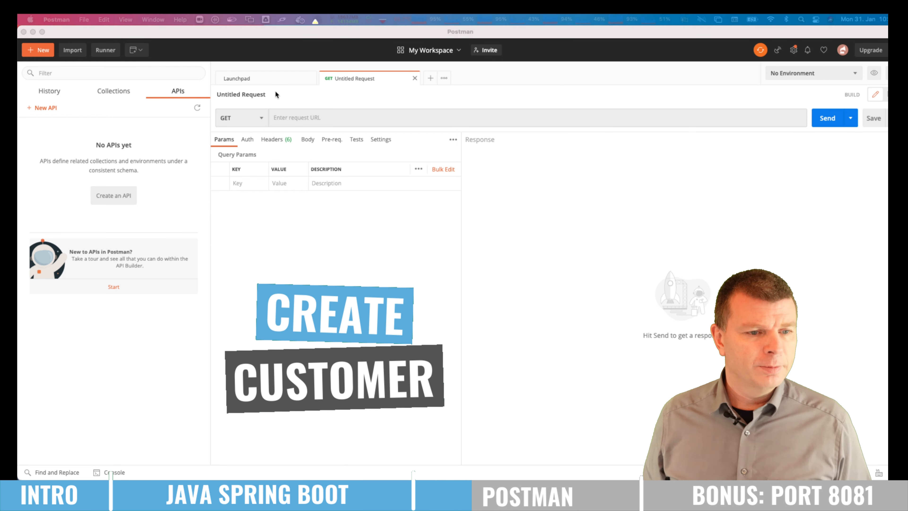
Make the request a POST with a raw JSON body.
{"action": "left_click", "coordinate": [237, 118]}
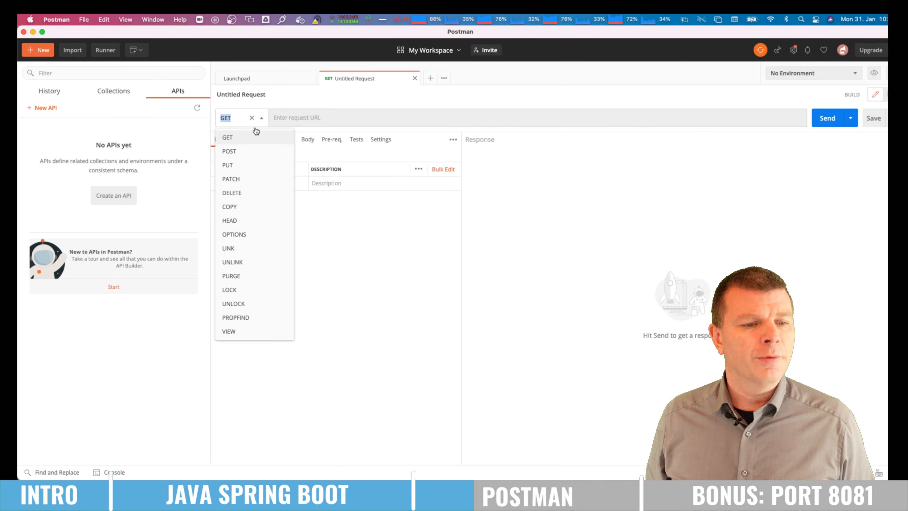
{"action": "left_click", "coordinate": [228, 151]}
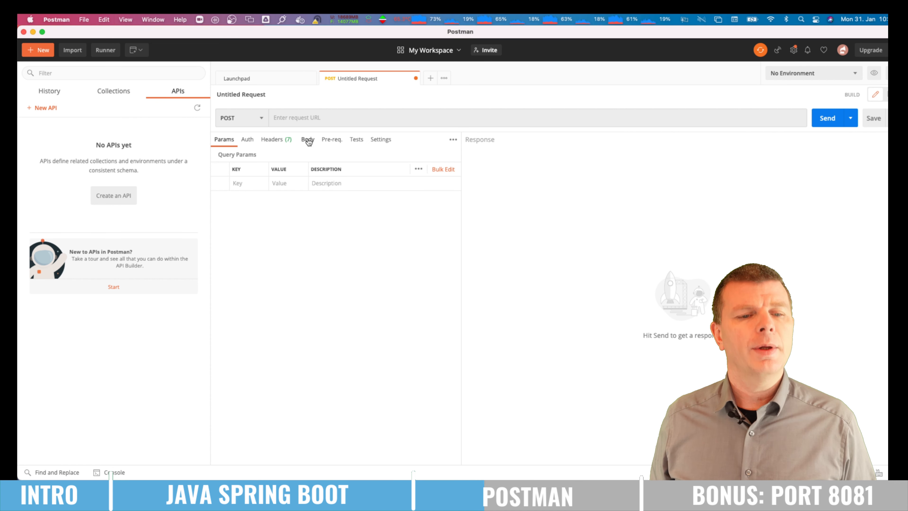
{"action": "left_click", "coordinate": [308, 139]}
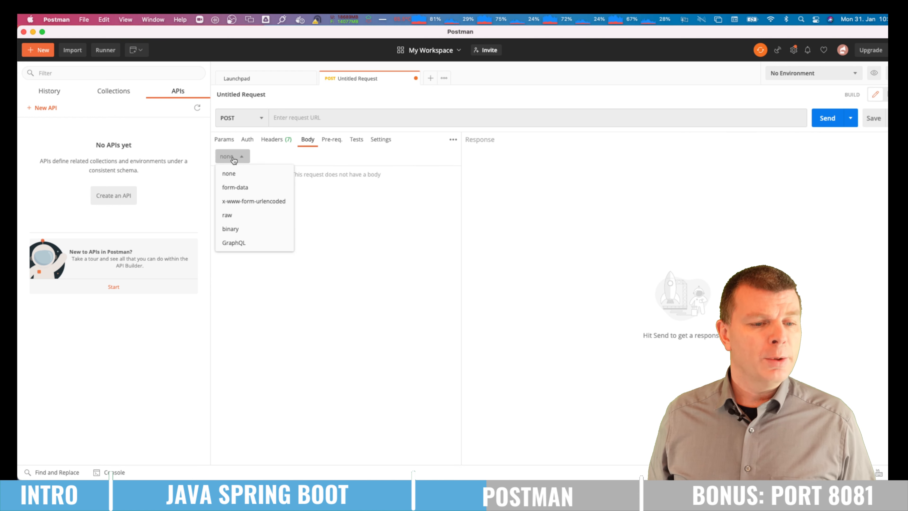
{"action": "left_click", "coordinate": [226, 214]}
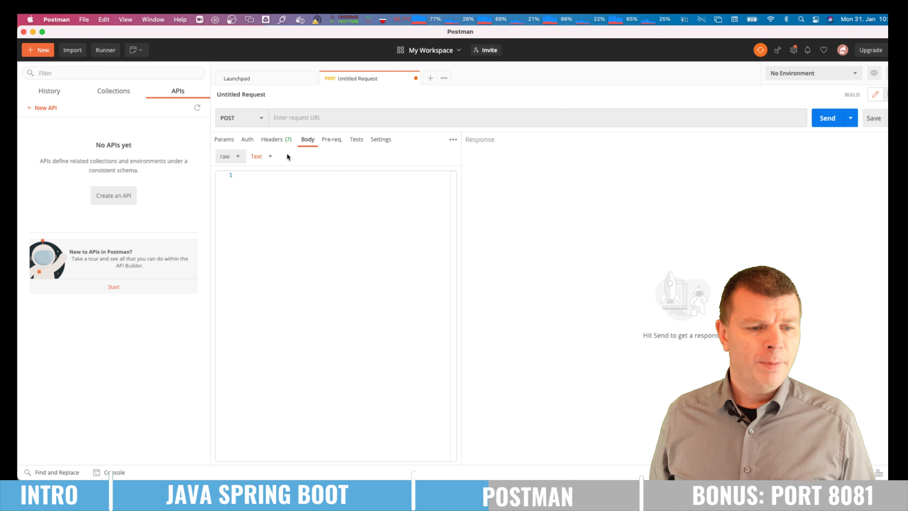
{"action": "left_click", "coordinate": [256, 157]}
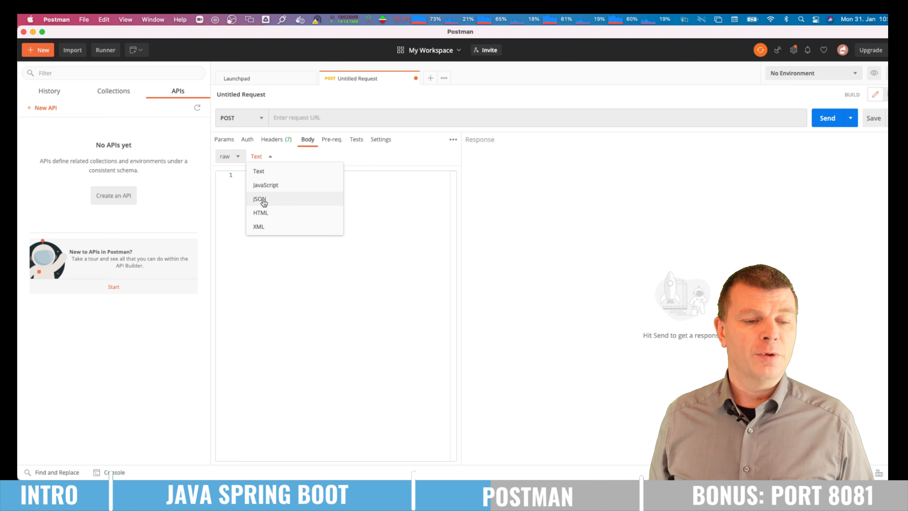
{"action": "left_click", "coordinate": [259, 198]}
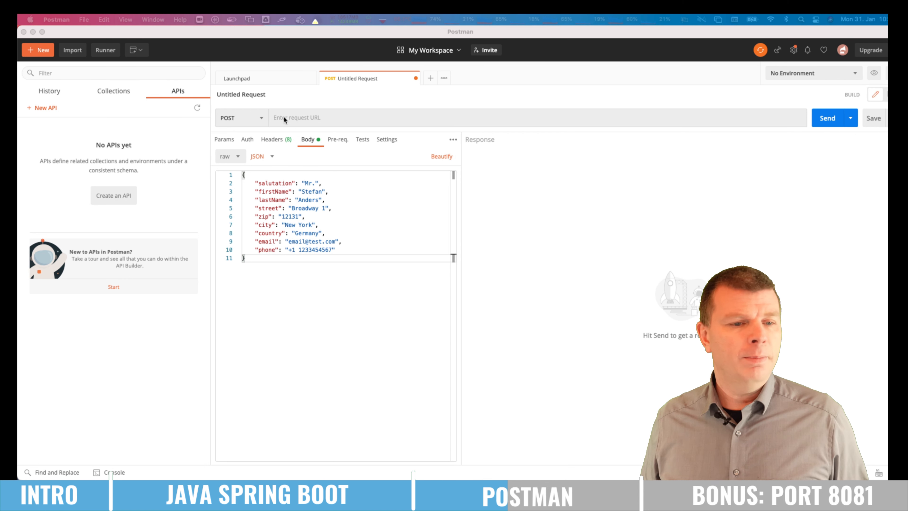
Send to localhost:8080/createCustomer and get "customer added successfully".
{"action": "type", "text": "localhost:8080/createCustomer"}
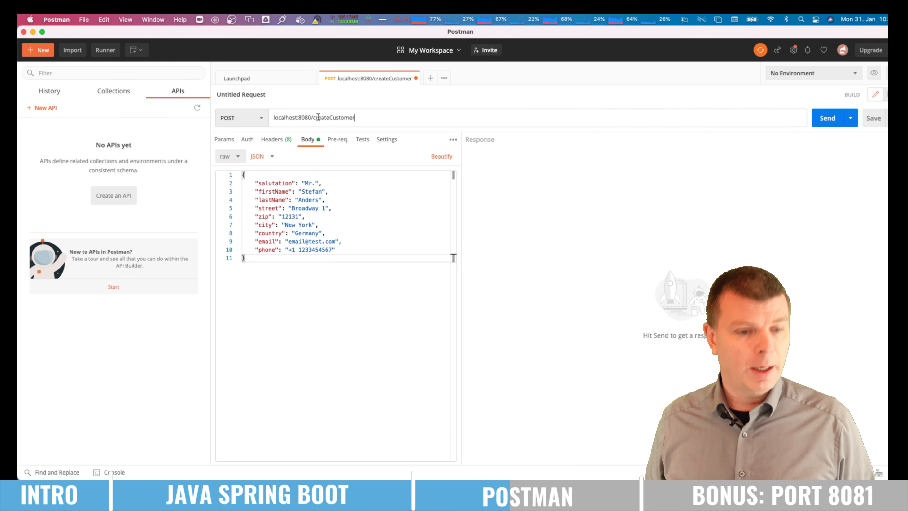
{"action": "double_click", "coordinate": [302, 118]}
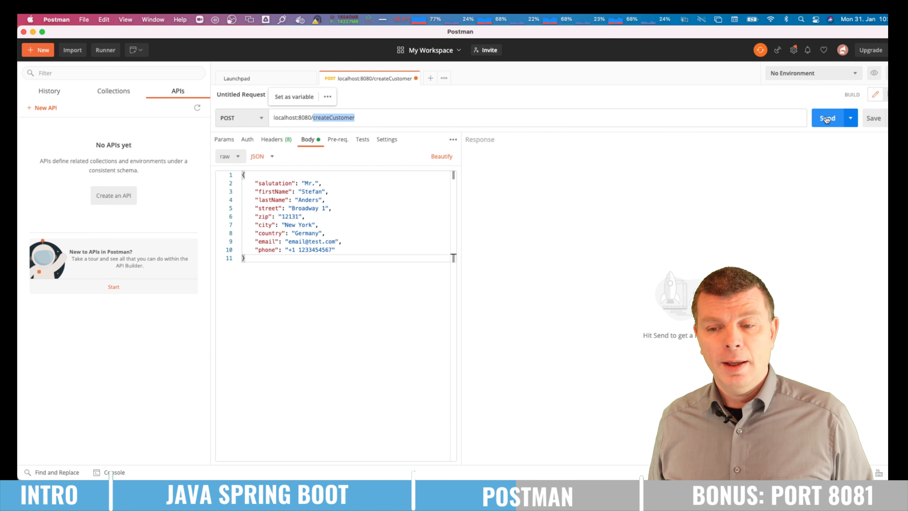
{"action": "left_click", "coordinate": [827, 117]}
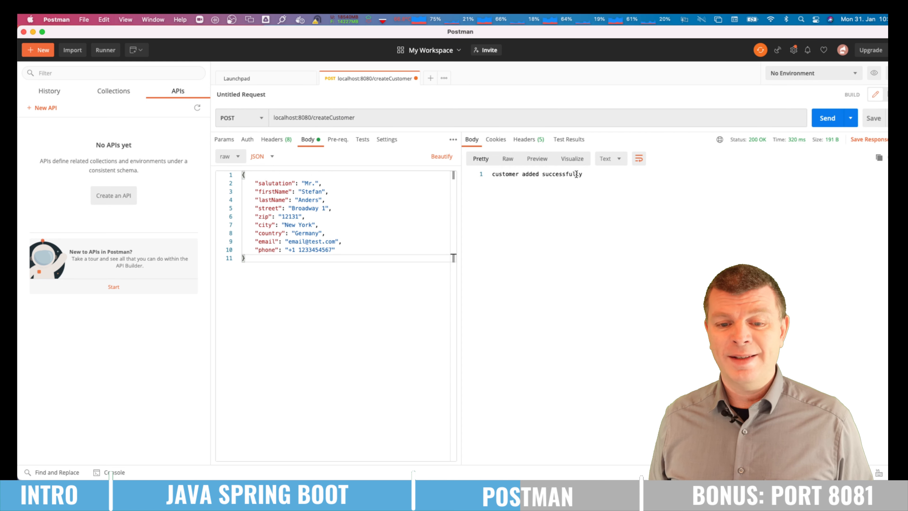
{"action": "triple_click", "coordinate": [536, 174]}
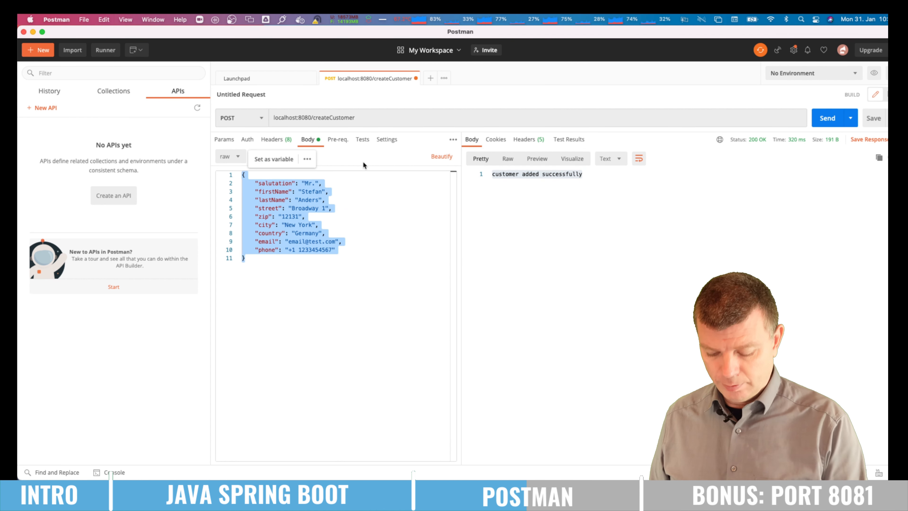
{"action": "left_click", "coordinate": [241, 118]}
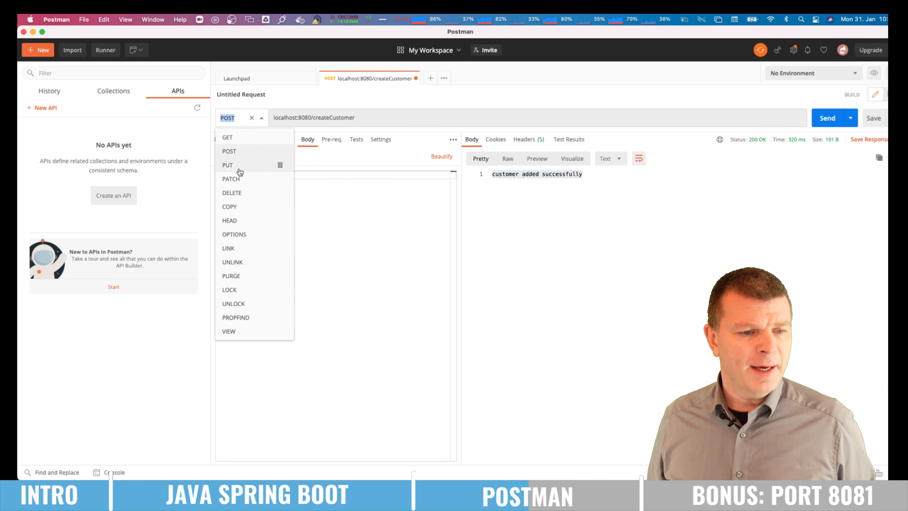
{"action": "left_click", "coordinate": [227, 137]}
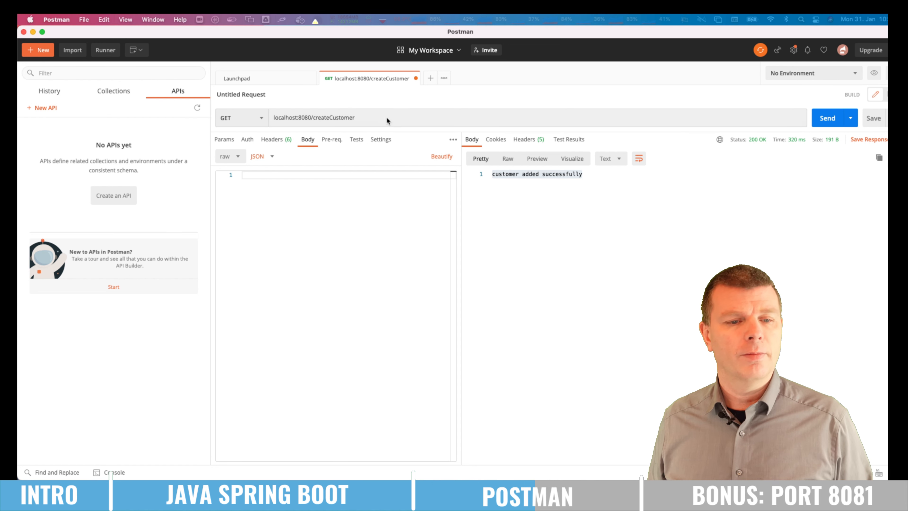
{"action": "double_click", "coordinate": [314, 117]}
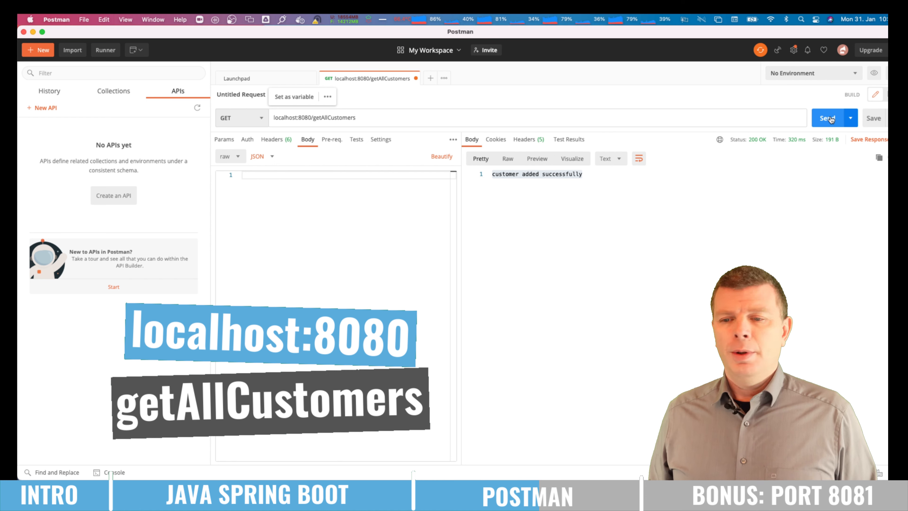
{"action": "left_click", "coordinate": [827, 117]}
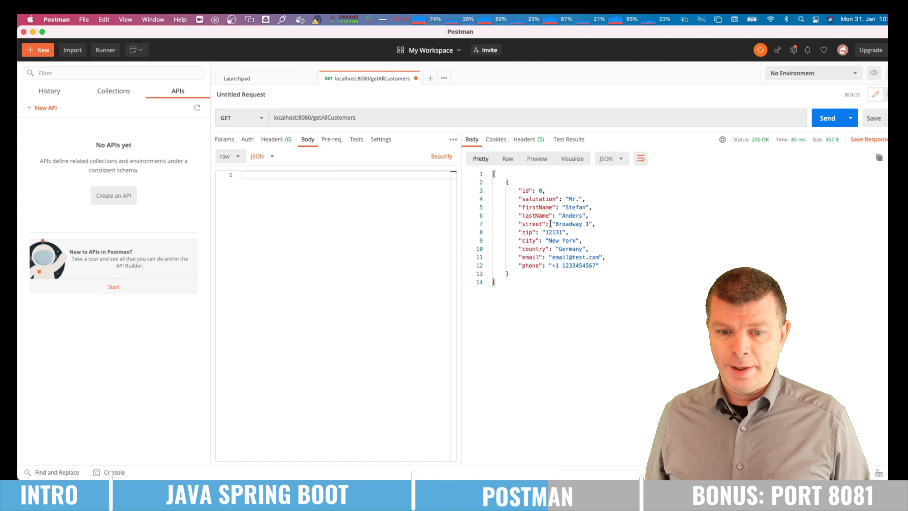
{"action": "double_click", "coordinate": [561, 224]}
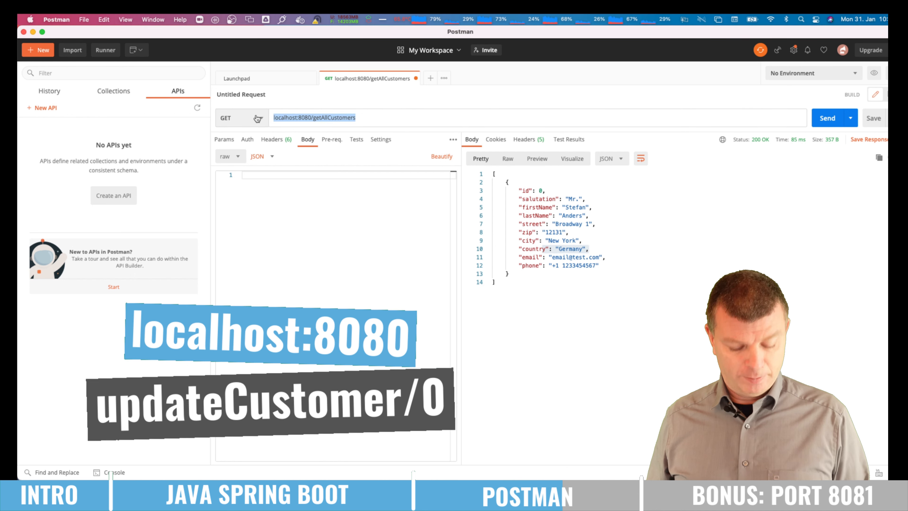
Send PUT localhost:8080/updateCustomer/0 with country USA, then clear the body.
{"action": "left_click", "coordinate": [225, 118]}
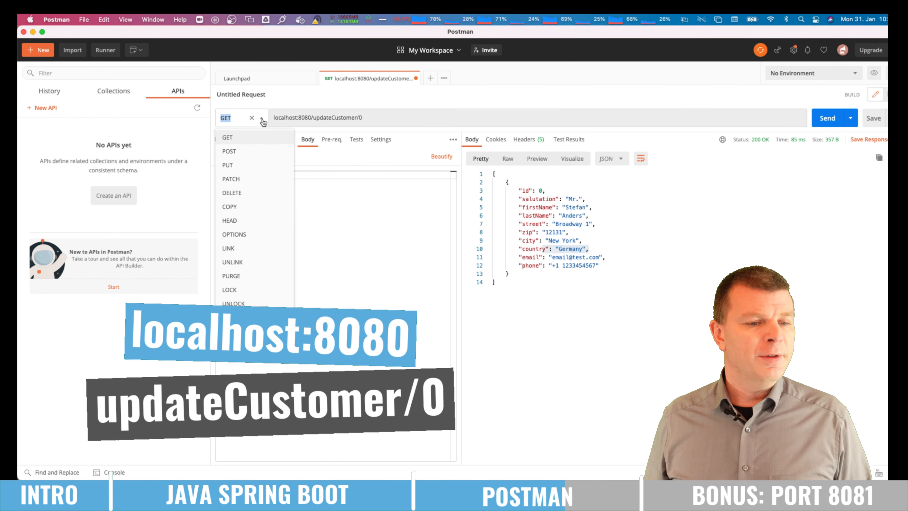
{"action": "left_click", "coordinate": [227, 165]}
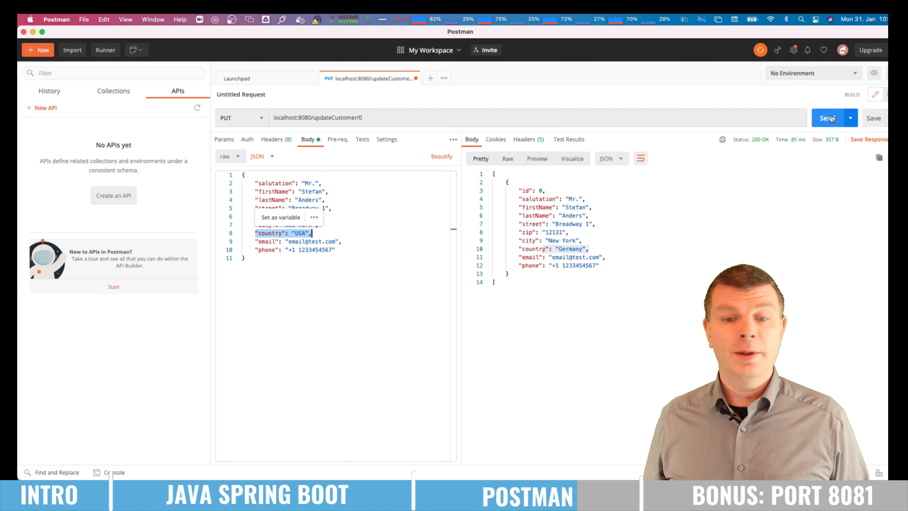
{"action": "left_click", "coordinate": [829, 117]}
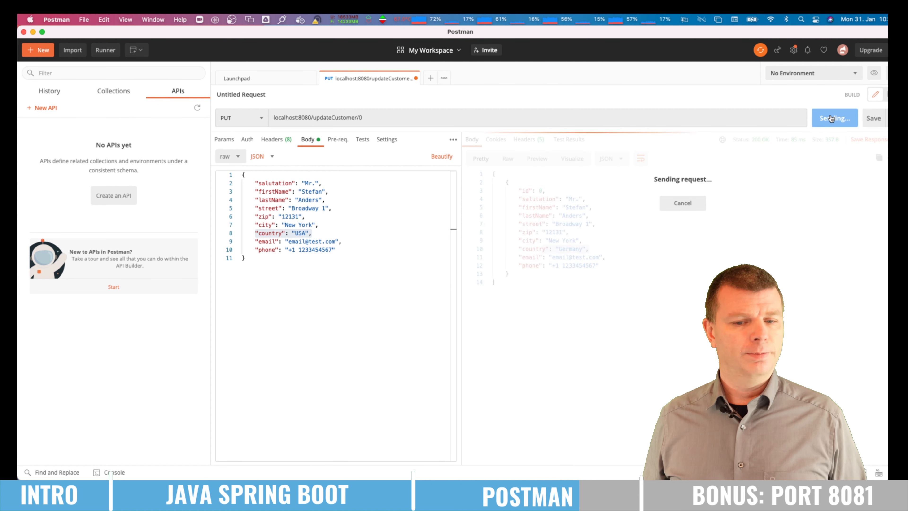
{"action": "left_click", "coordinate": [832, 118]}
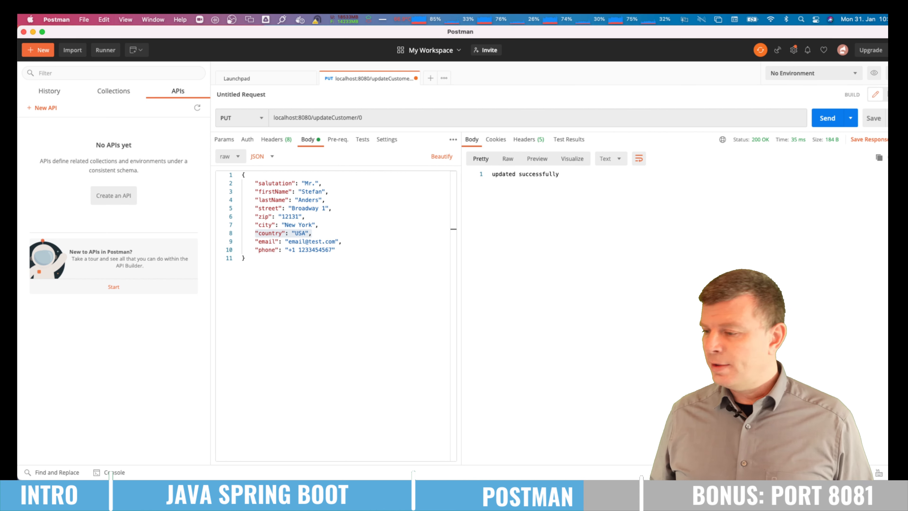
{"action": "left_click_drag", "start_coordinate": [253, 225], "coordinate": [243, 258]}
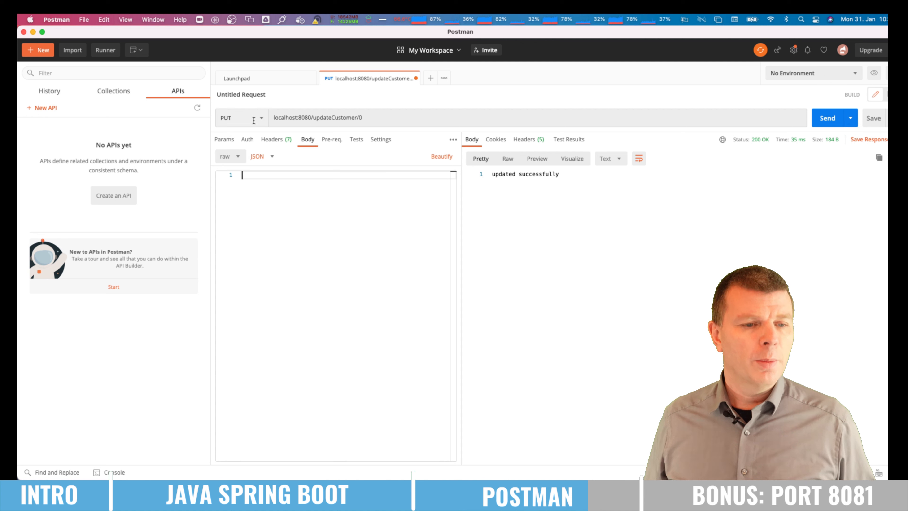
Send GET getAllCustomers again and confirm customer 0's country reads USA.
{"action": "left_click", "coordinate": [242, 118]}
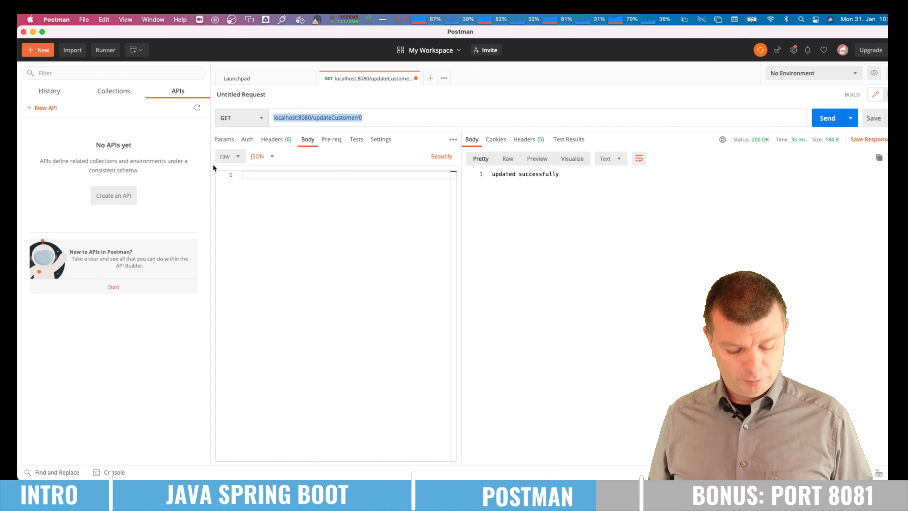
{"action": "left_click", "coordinate": [830, 118]}
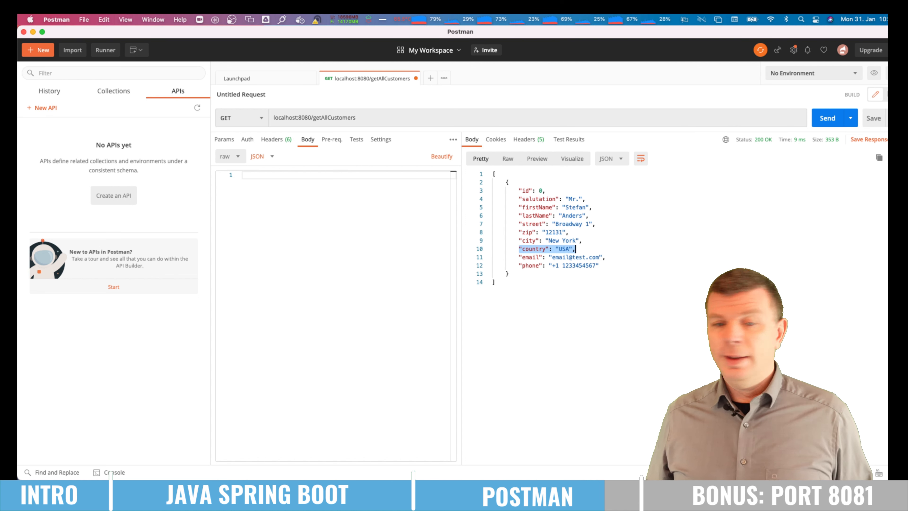
{"action": "left_click", "coordinate": [241, 118]}
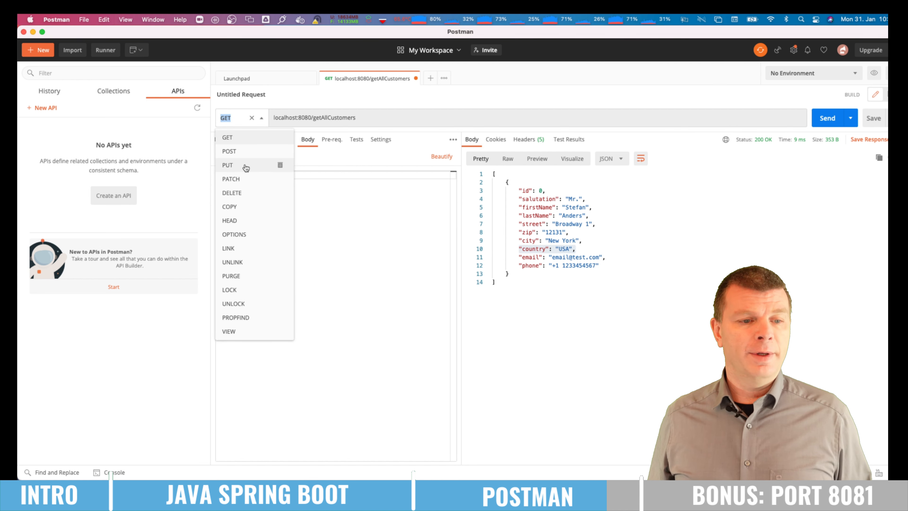
Send DELETE localhost:8080/deleteCustomer/0, then request getAllCustomers again.
{"action": "left_click", "coordinate": [231, 193]}
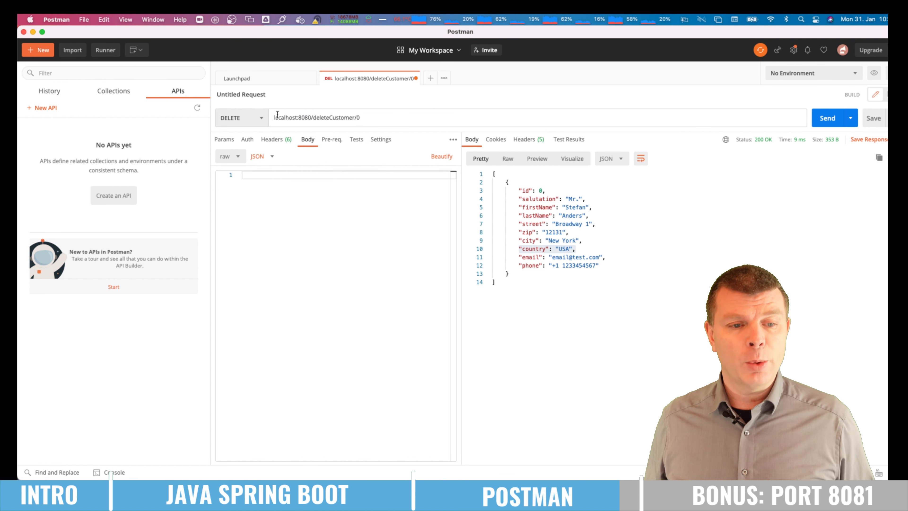
{"action": "double_click", "coordinate": [335, 117]}
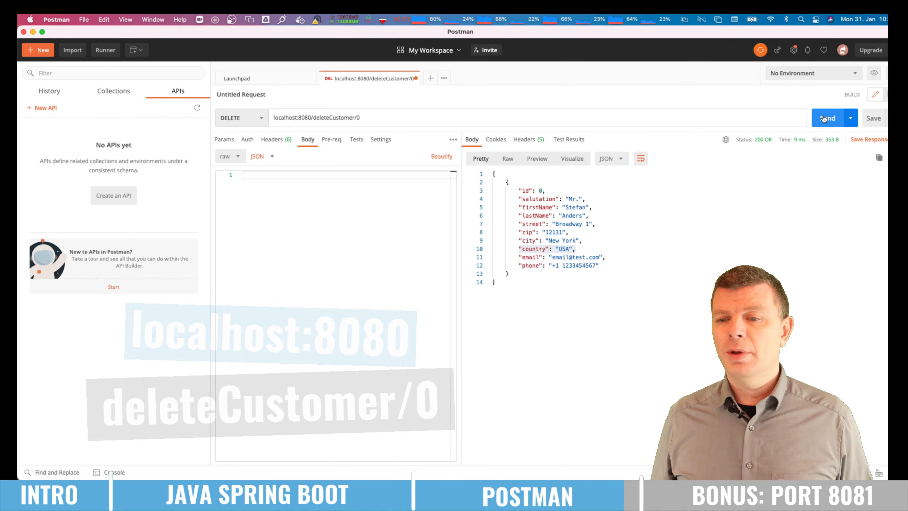
{"action": "left_click", "coordinate": [827, 117]}
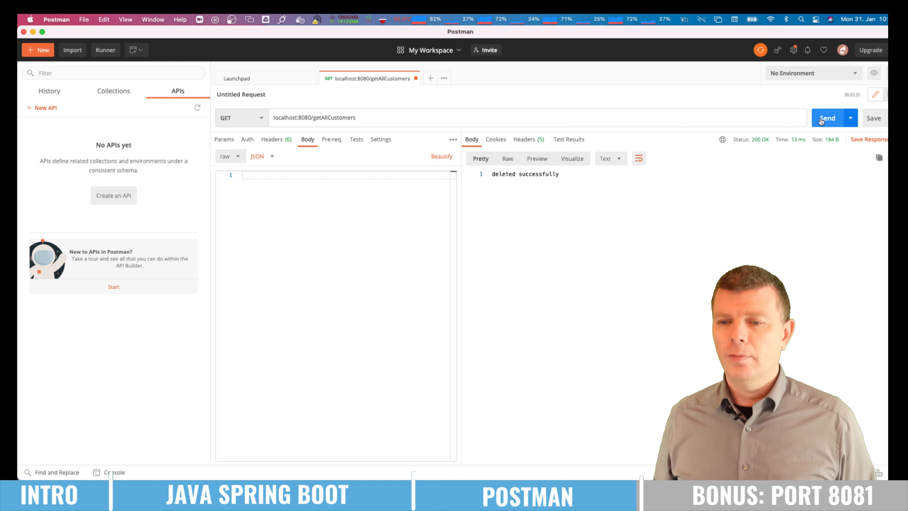
{"action": "left_click", "coordinate": [826, 118]}
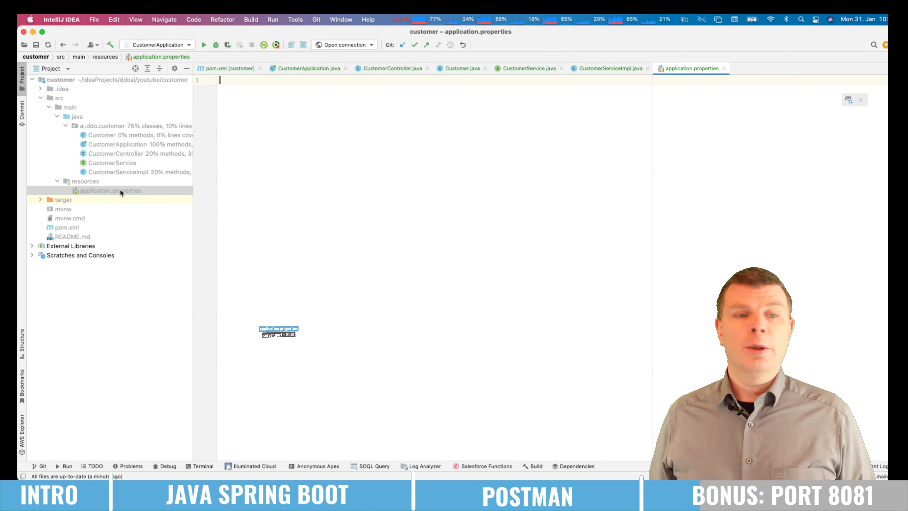
Add server.port = 8081 to application.properties and rerun CustomerApplication.
{"action": "type", "text": "server.port = 8081"}
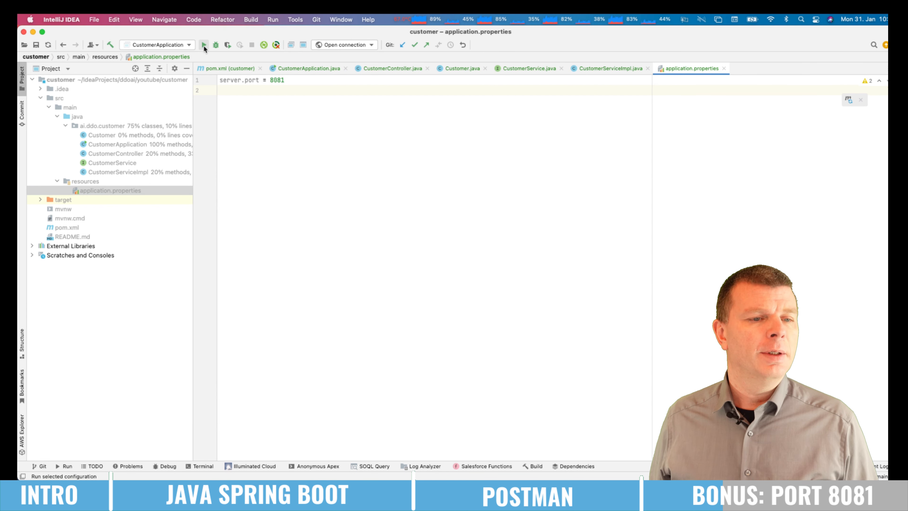
{"action": "left_click", "coordinate": [204, 45]}
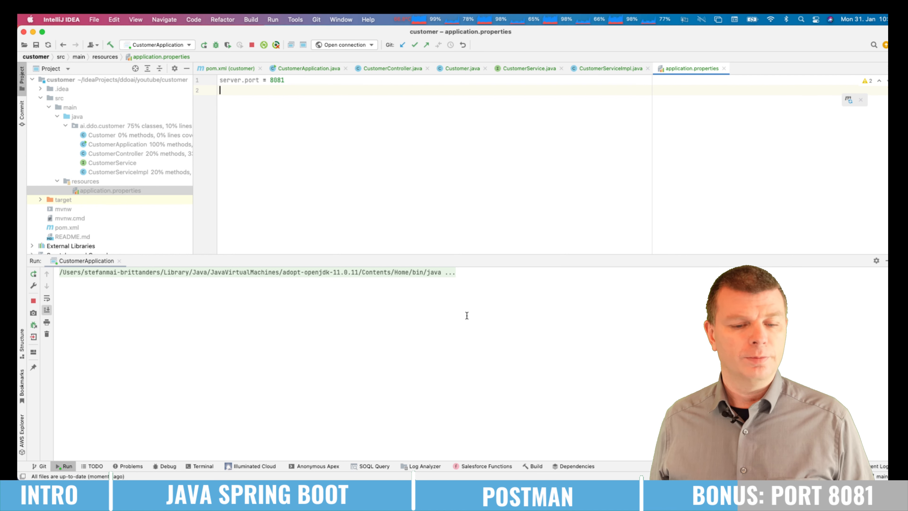
{"action": "left_click", "coordinate": [263, 44]}
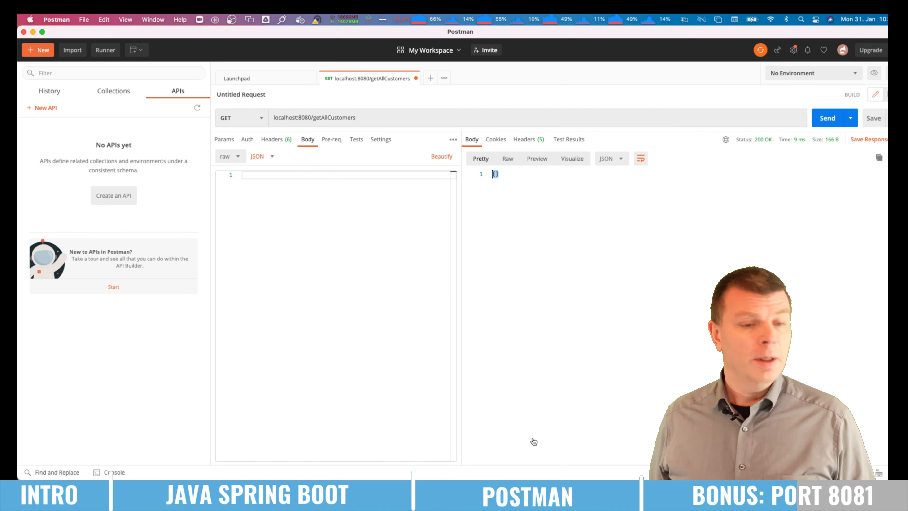
{"action": "mouse_move", "coordinate": [778, 147]}
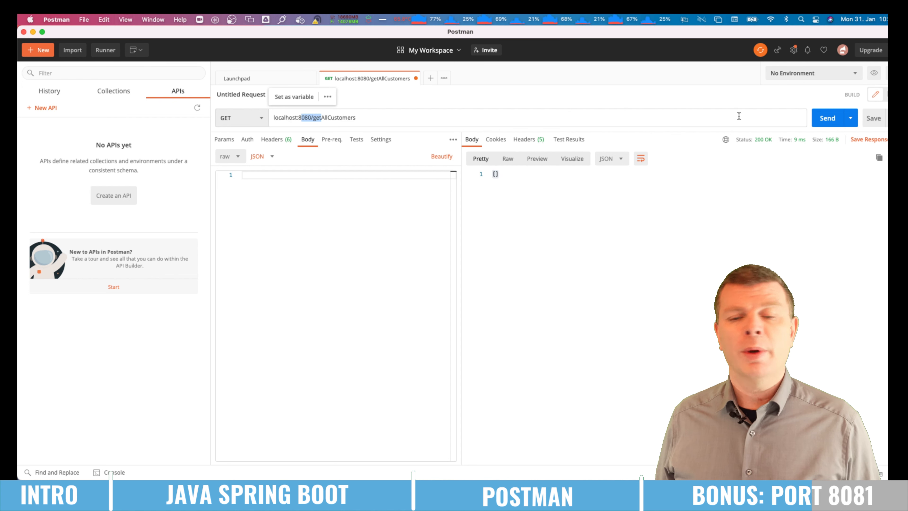
Send GET localhost:8081/getAllCustomers, retrying after connection-refused to get 200 OK with an empty list.
{"action": "left_click", "coordinate": [827, 117]}
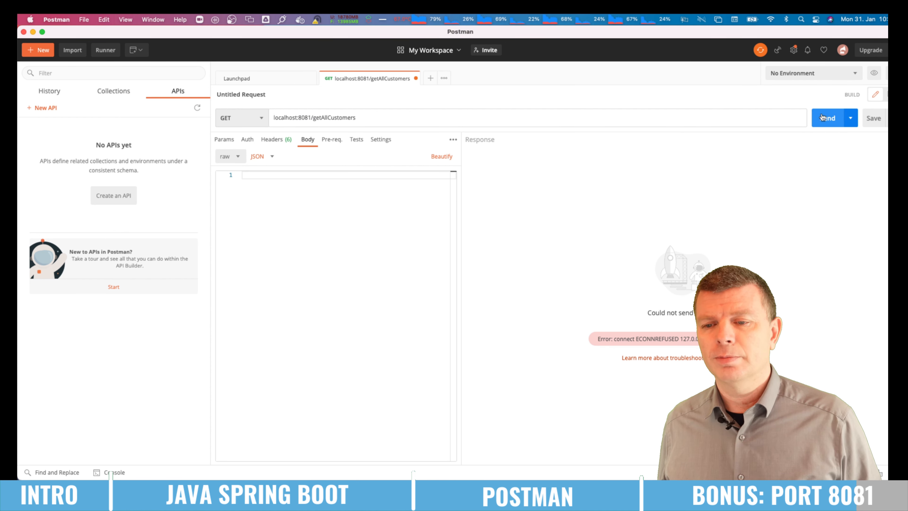
{"action": "left_click", "coordinate": [827, 117]}
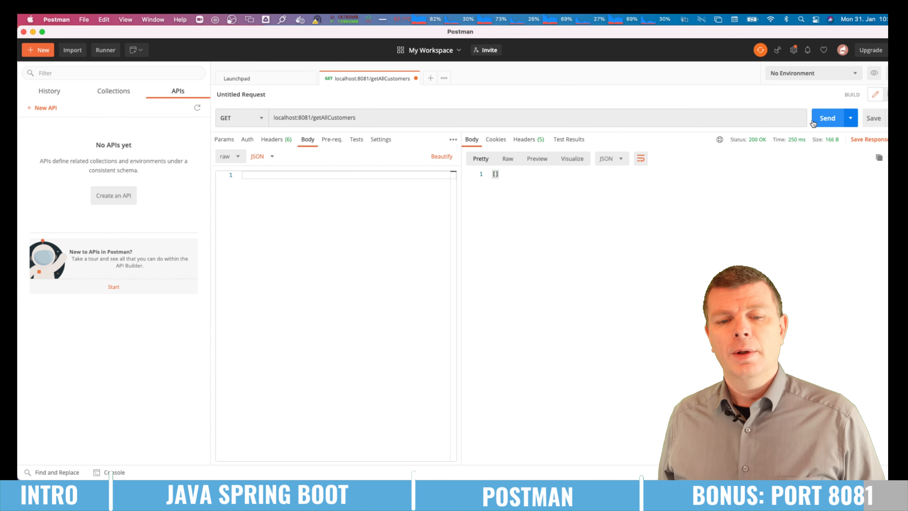